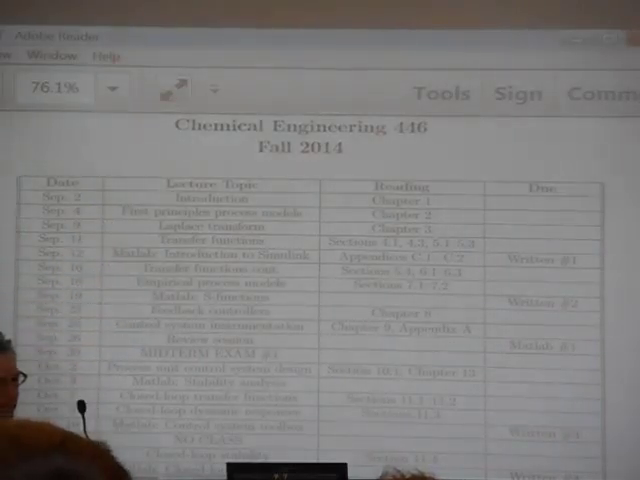
scroll(down, 3)
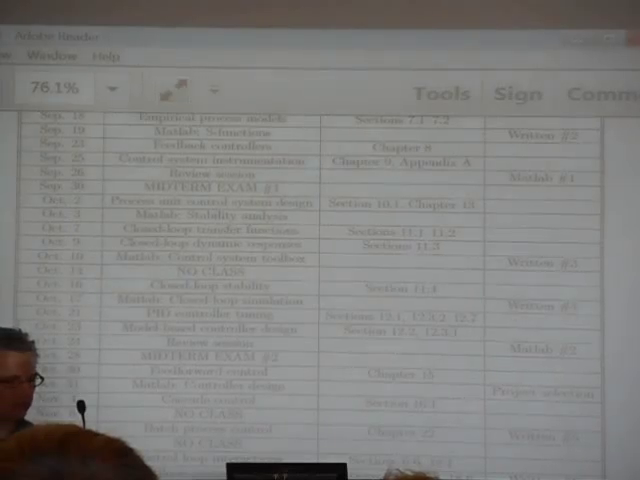
scroll(down, 3)
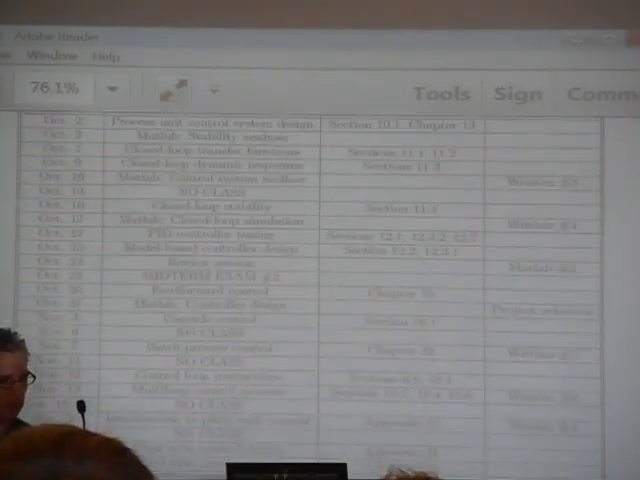
scroll(down, 3)
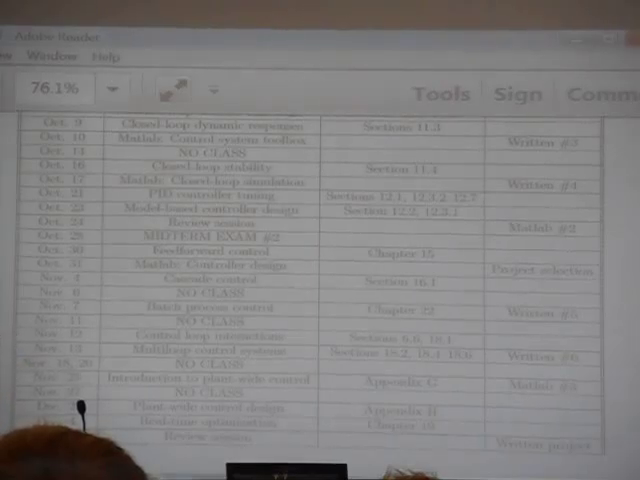